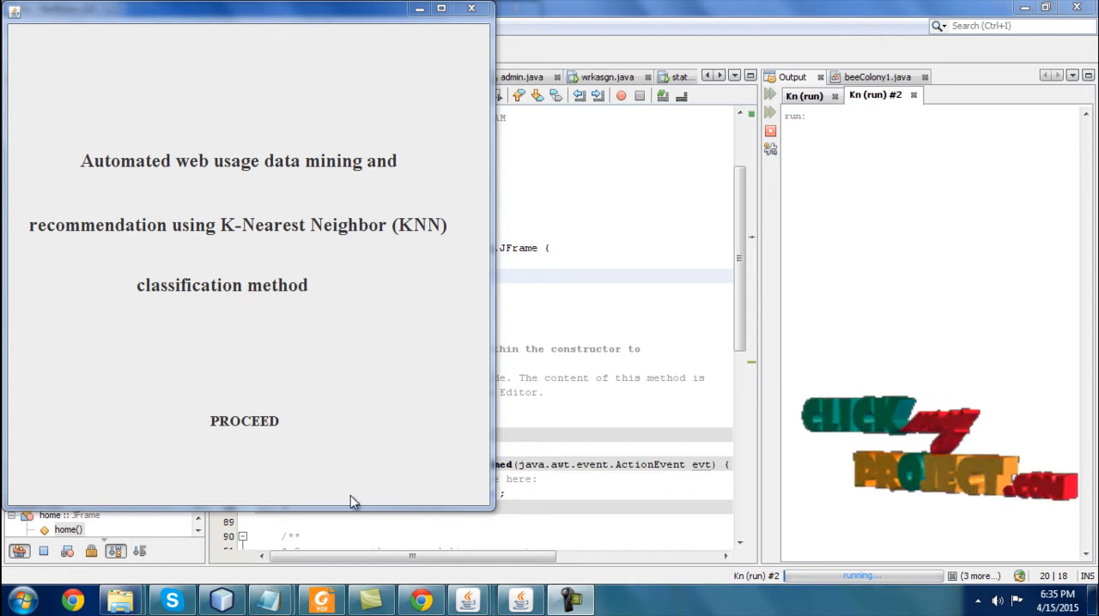
# Step: Get past the title screen and load dataset.xml from the KNN folder
pyautogui.click(244, 420)
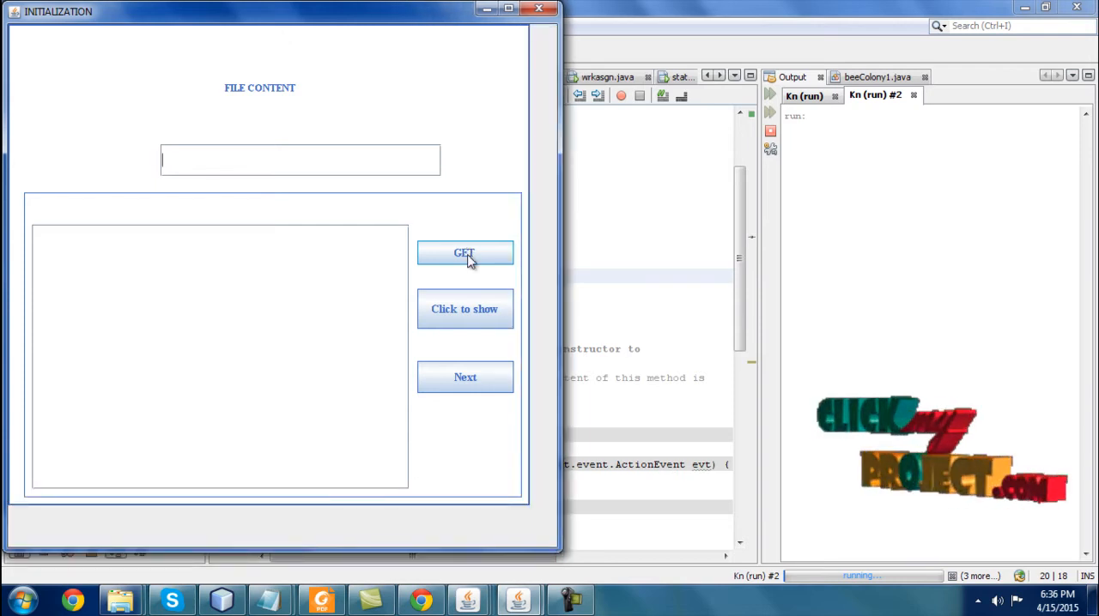
pyautogui.click(464, 253)
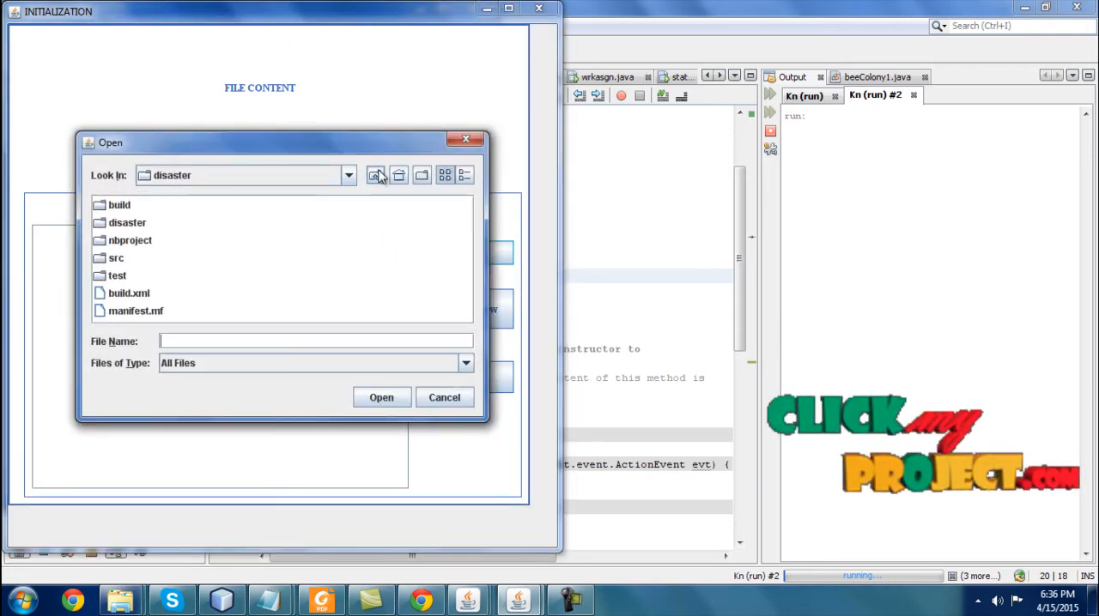
pyautogui.click(375, 175)
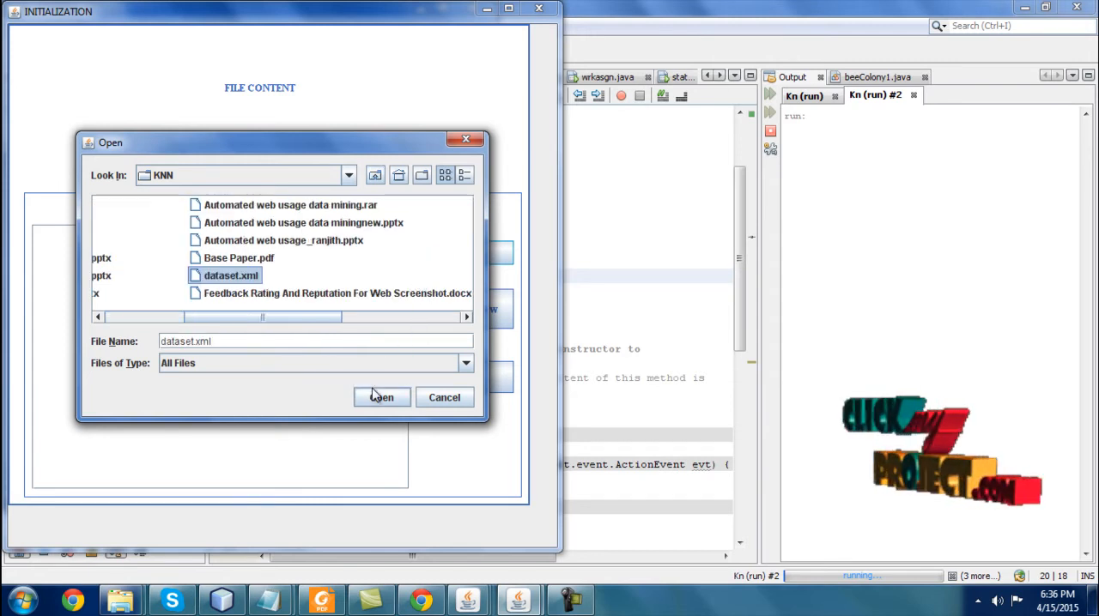
pyautogui.click(381, 397)
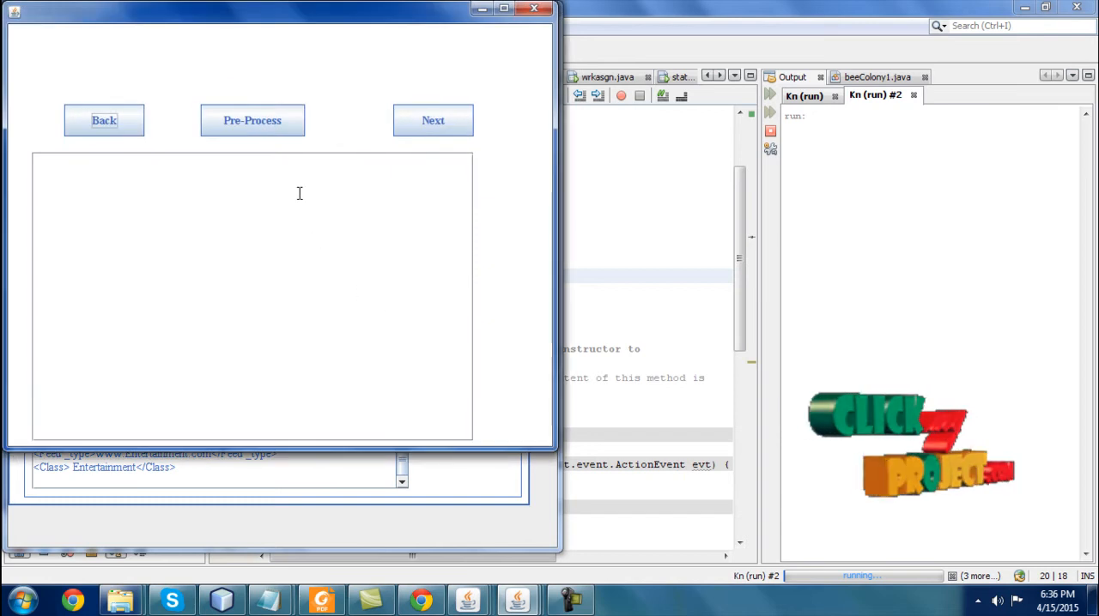
# Step: Pre-process the dataset tags, then show the processed data table with the DISASTER pages
pyautogui.click(433, 120)
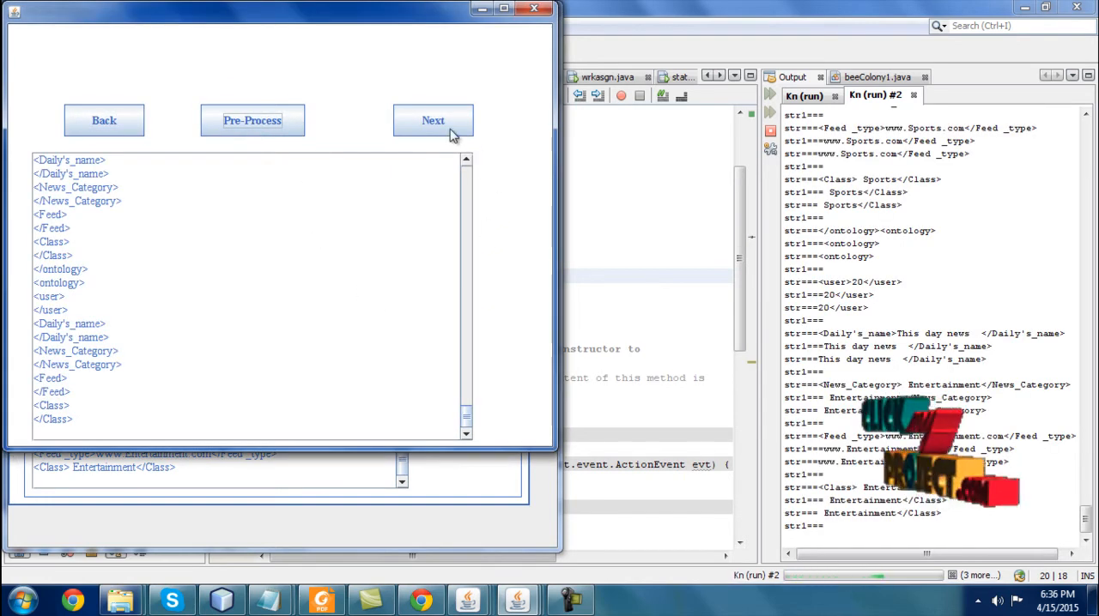
pyautogui.click(432, 120)
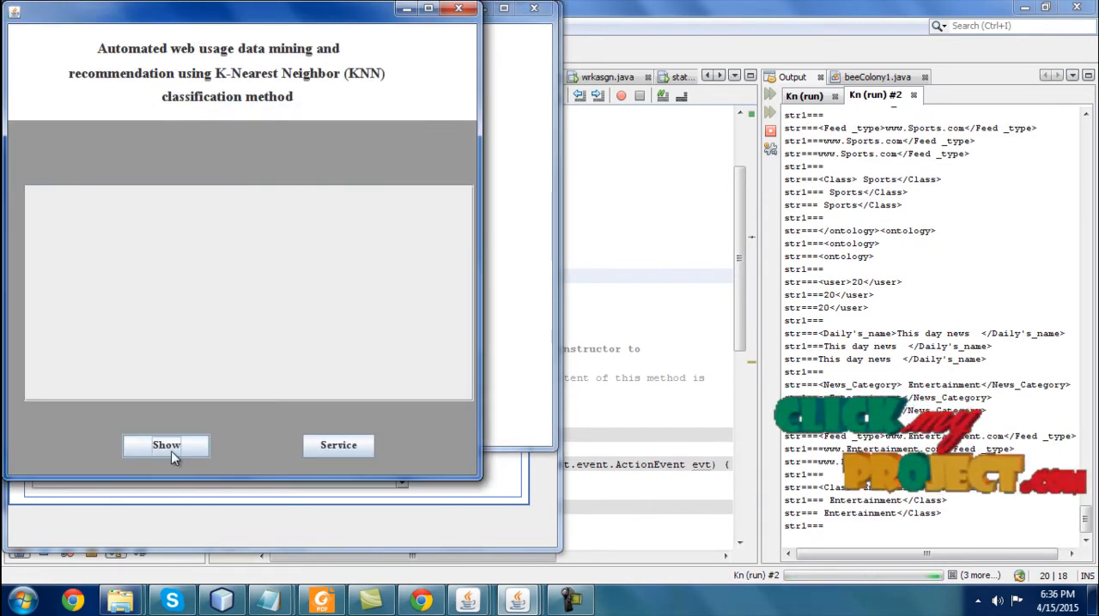
pyautogui.click(165, 445)
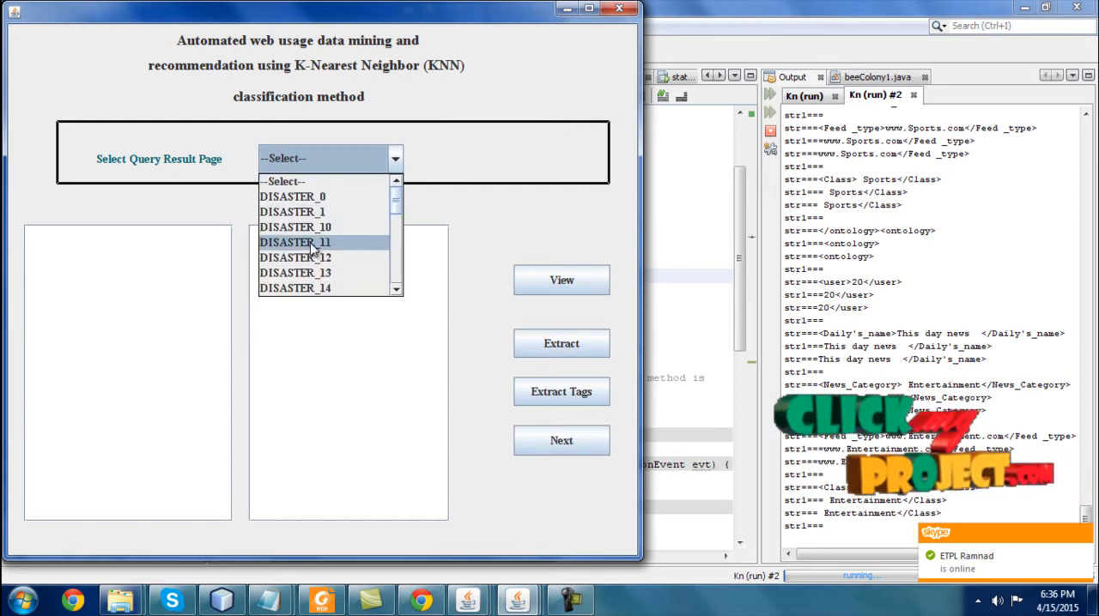
# Step: Select DISASTER_11 as the query result page and view it
pyautogui.click(295, 242)
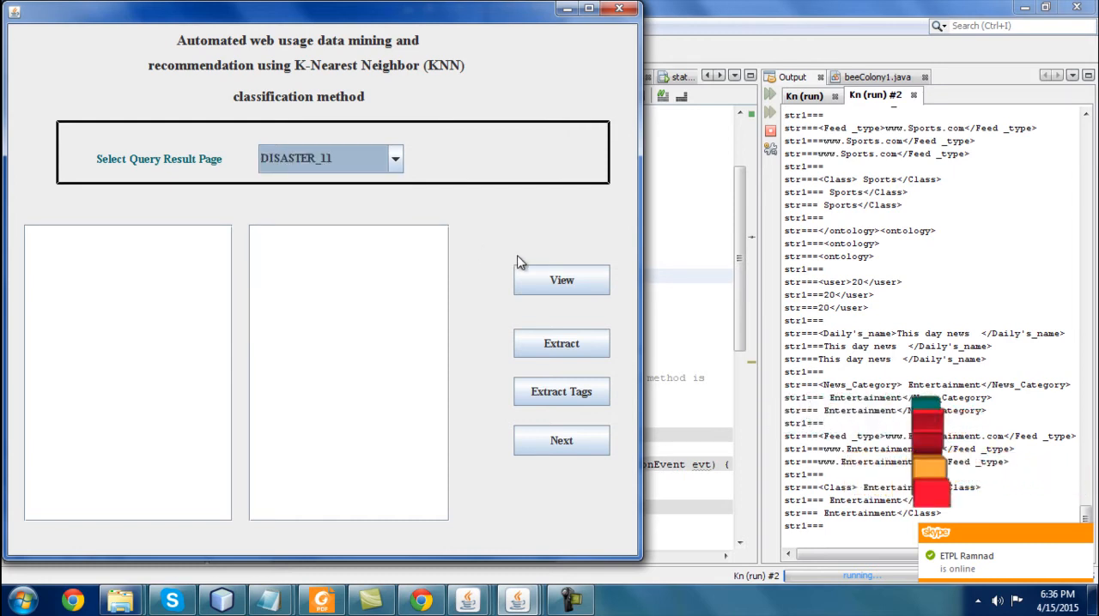
pyautogui.click(561, 280)
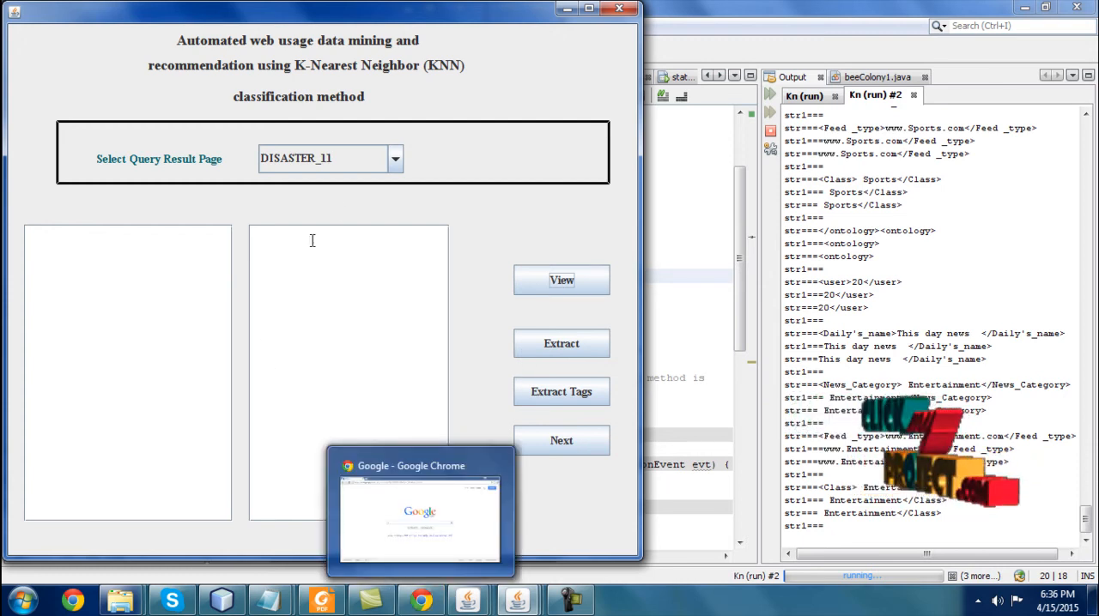
# Step: Bring up Google Chrome showing the DISASTER_11 news page
pyautogui.click(562, 279)
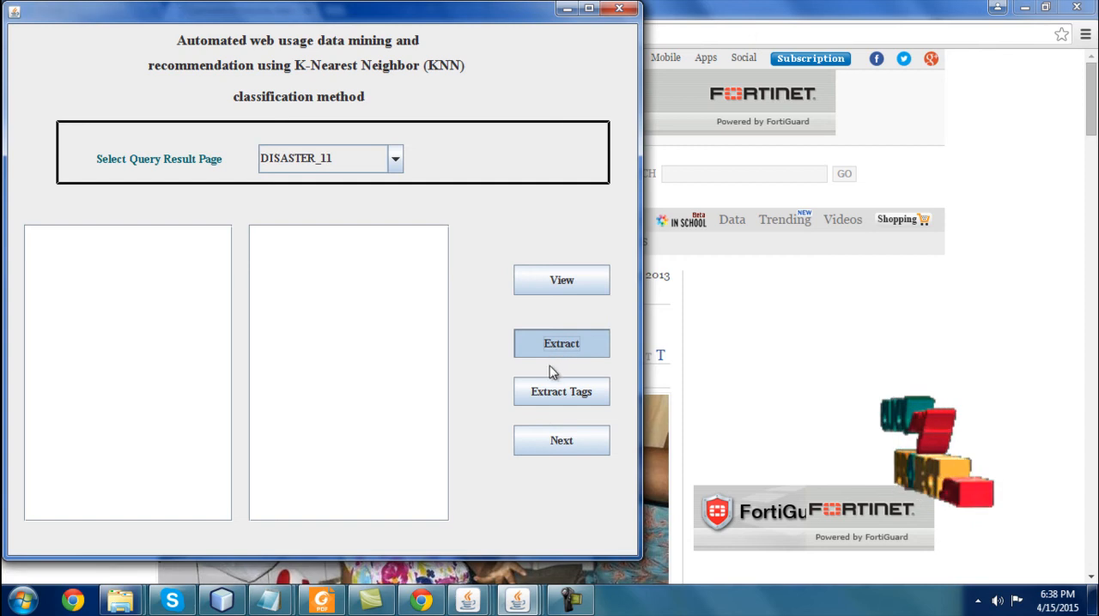
# Step: Extract DISASTER_11's page source and HTML tags, then bring the login window forward
pyautogui.click(561, 343)
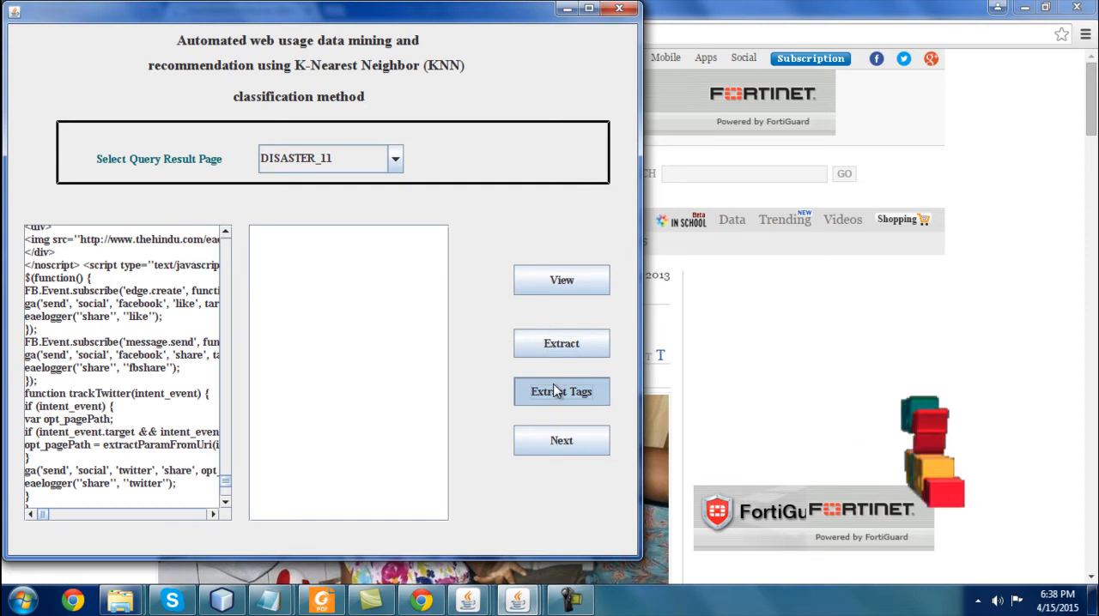
pyautogui.click(561, 392)
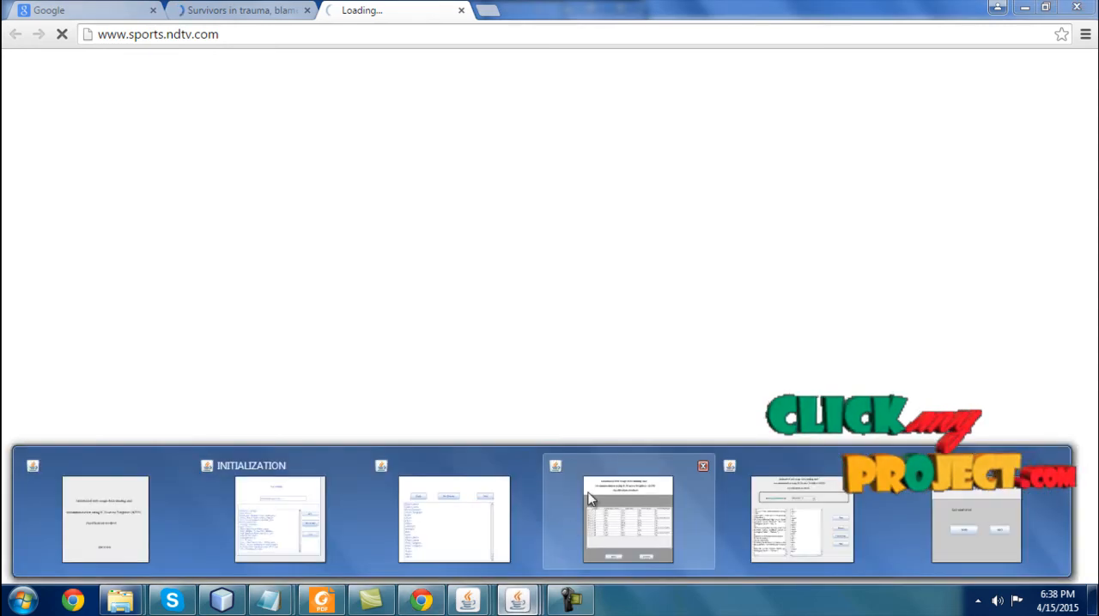
pyautogui.click(629, 515)
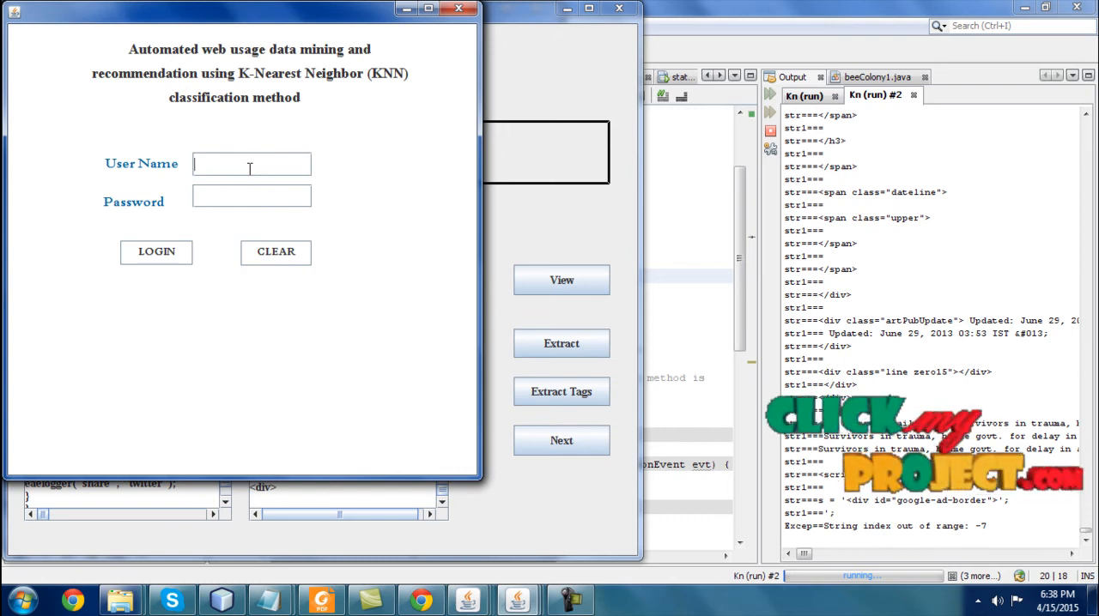
# Step: Log in as aba and request the disaster service provider, dismissing the Requesting message
pyautogui.write('aba')
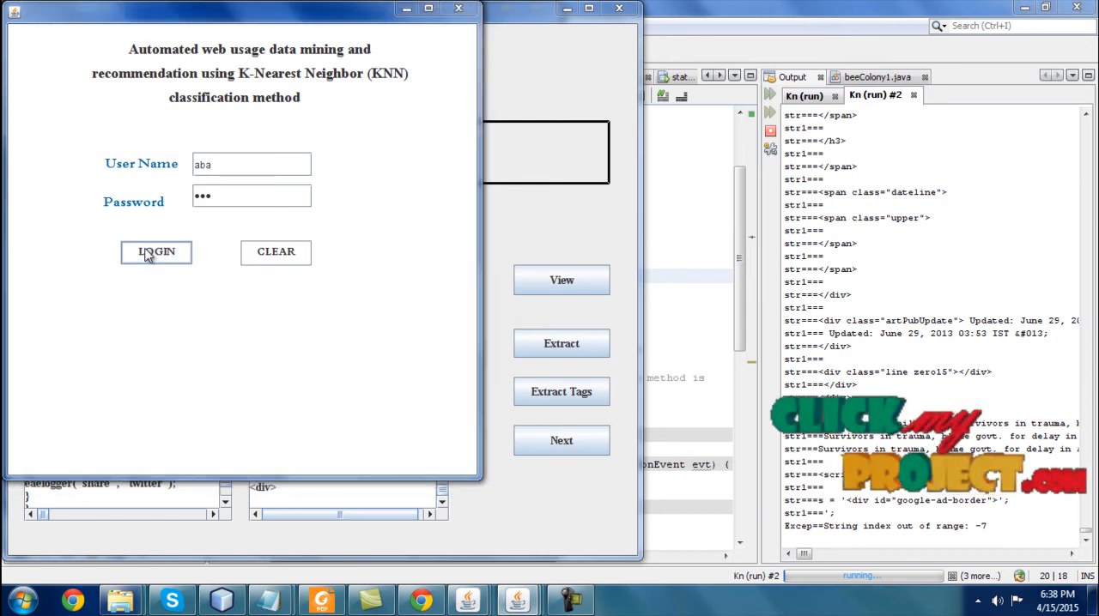
pyautogui.click(156, 252)
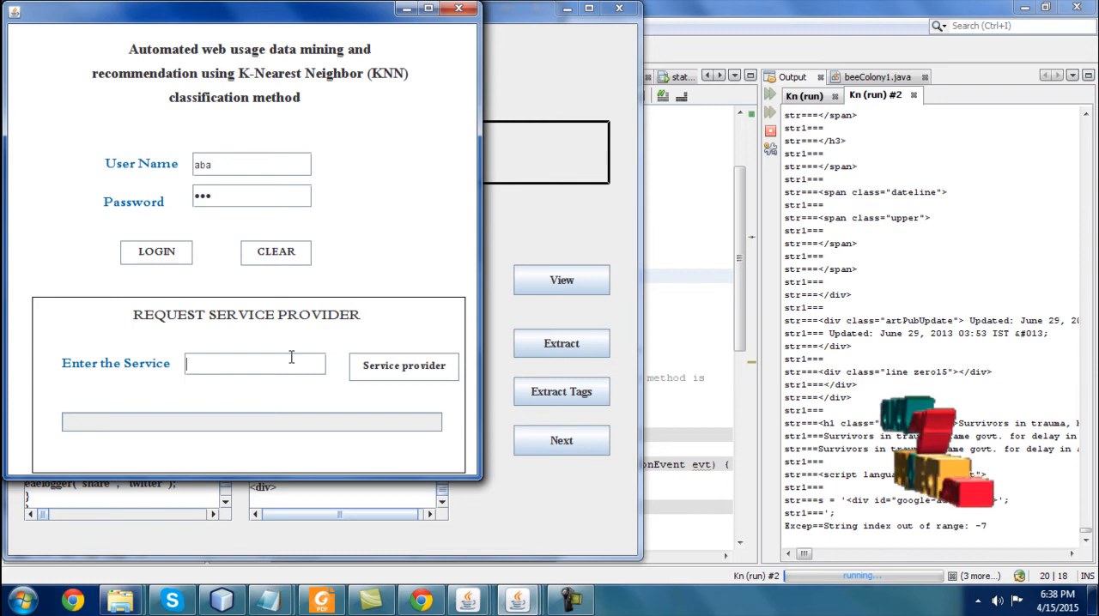
pyautogui.write('disaster')
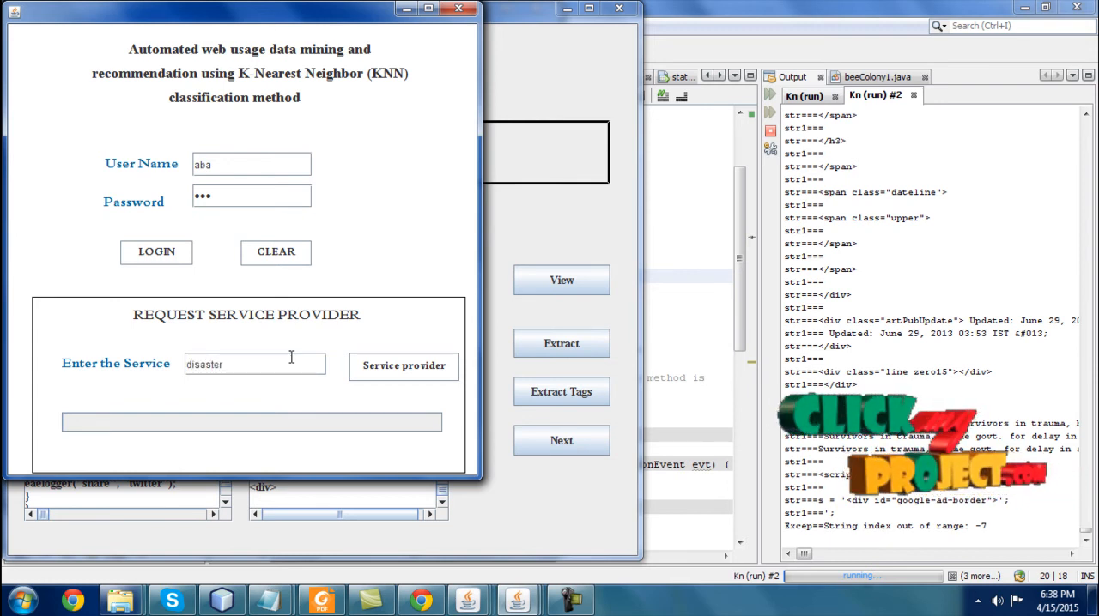
pyautogui.click(403, 366)
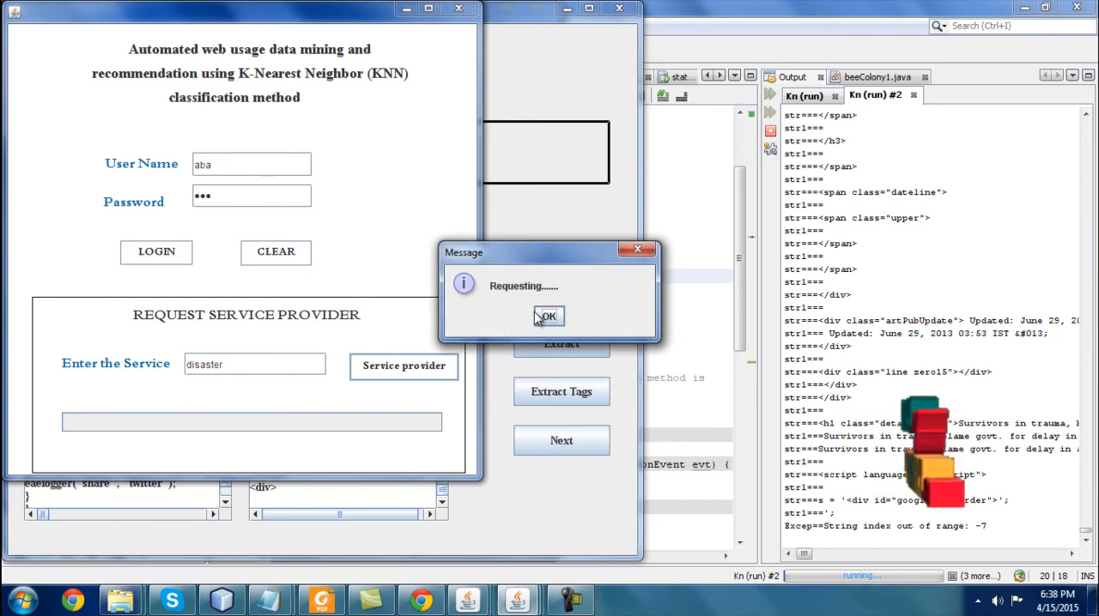
pyautogui.click(547, 316)
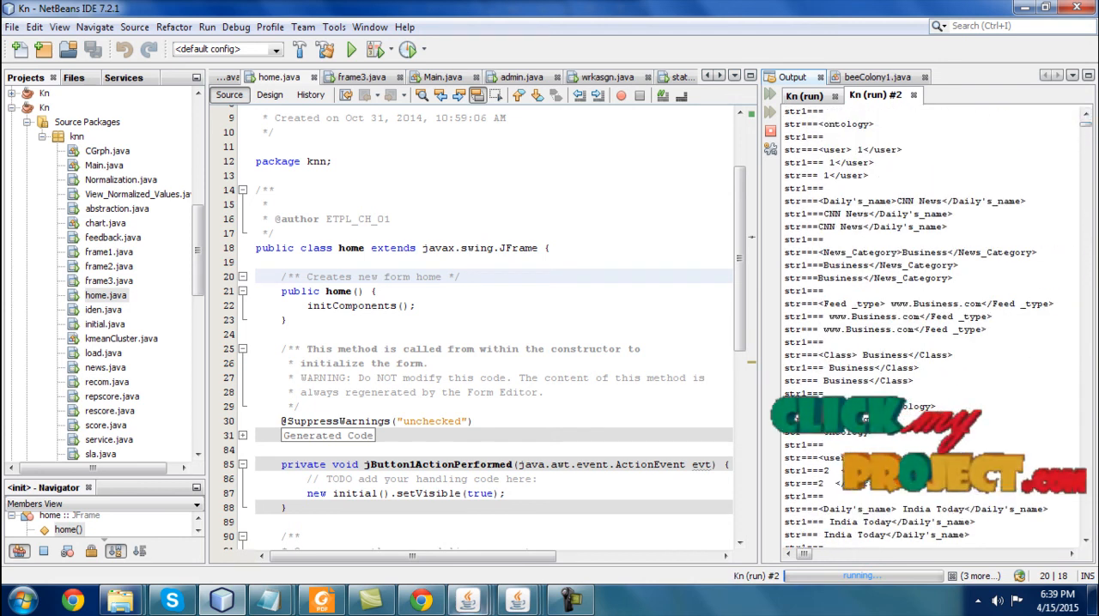
pyautogui.press('alt+tab')
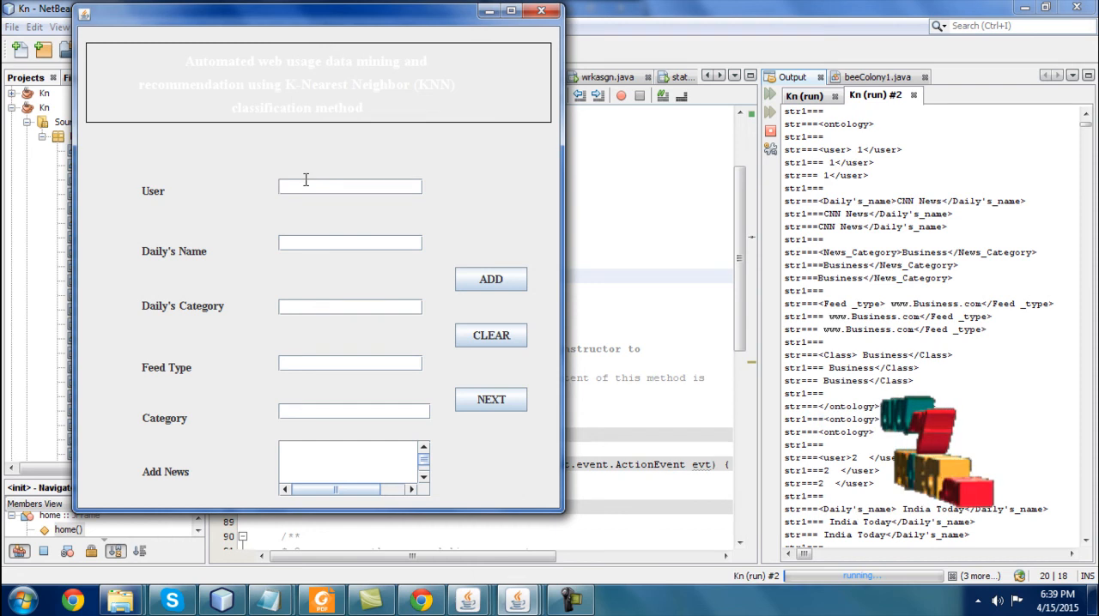
pyautogui.write('24')
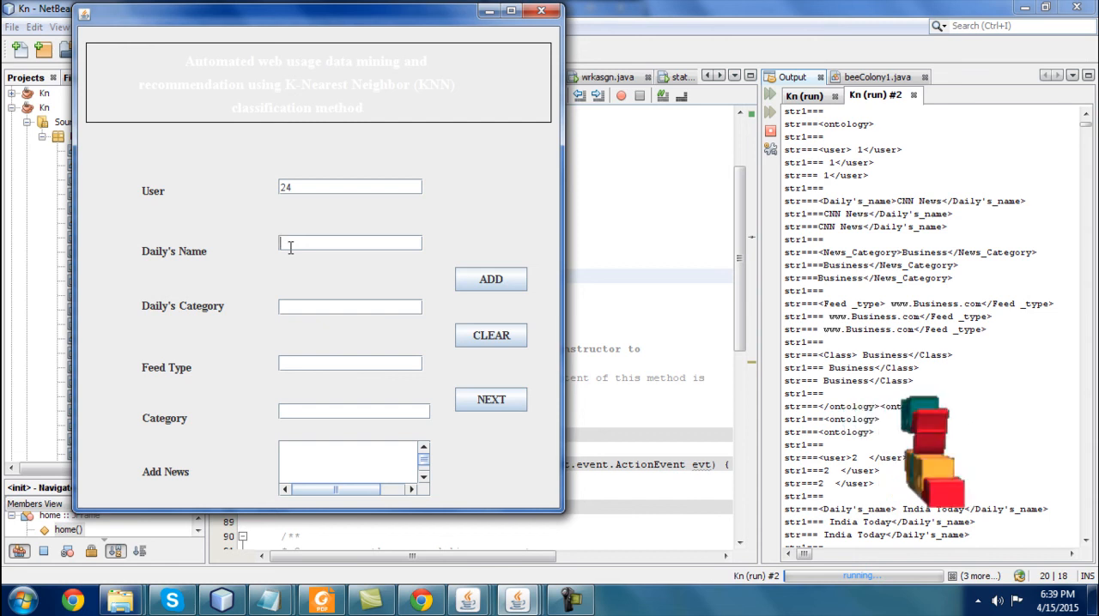
pyautogui.write('sports')
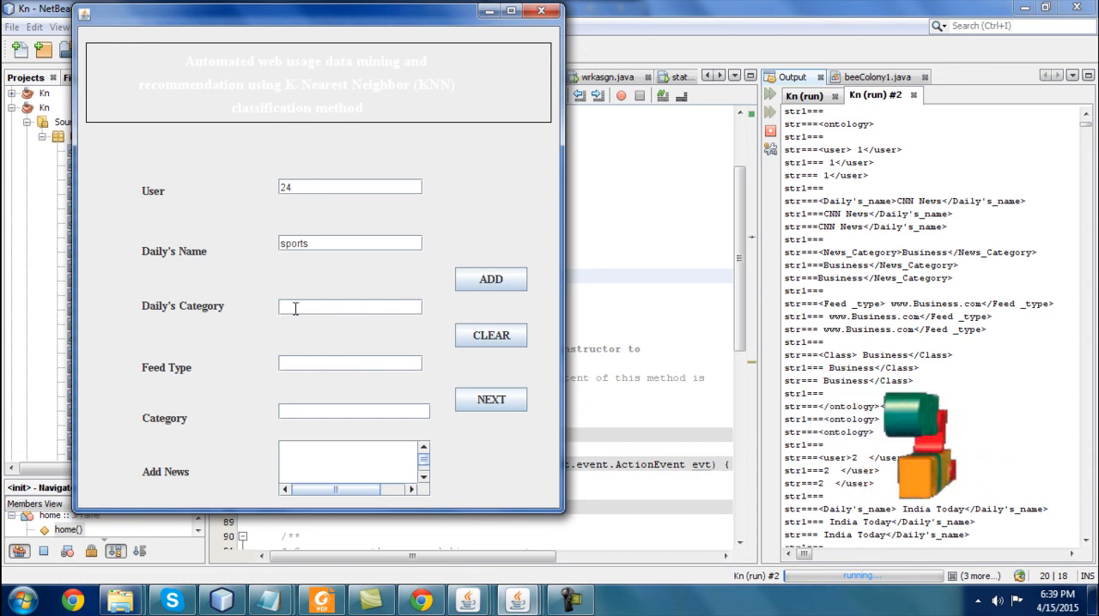
pyautogui.write('sports')
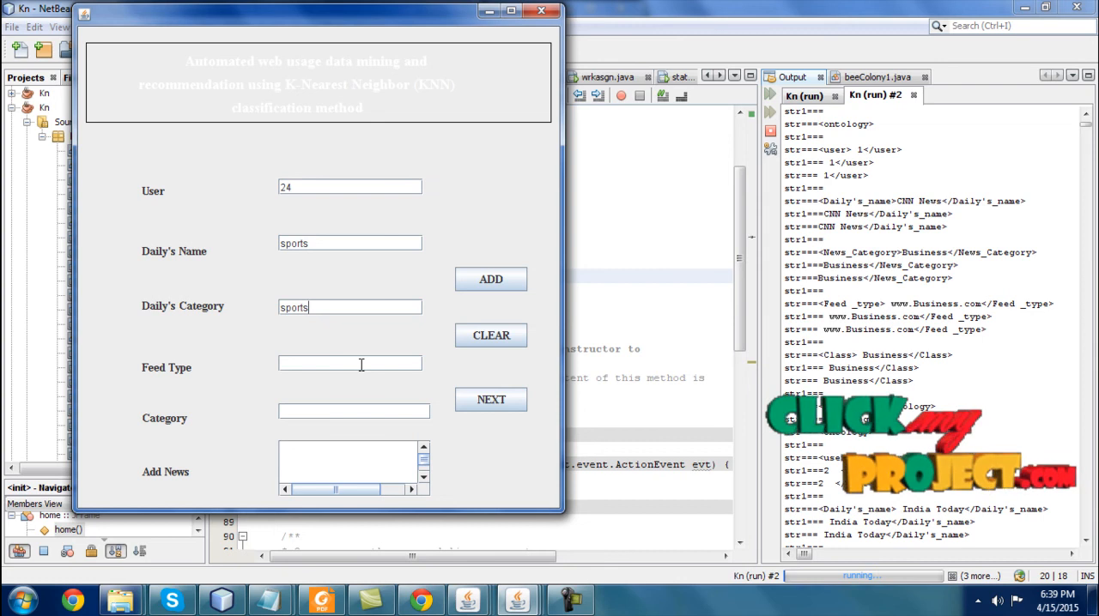
pyautogui.write('www')
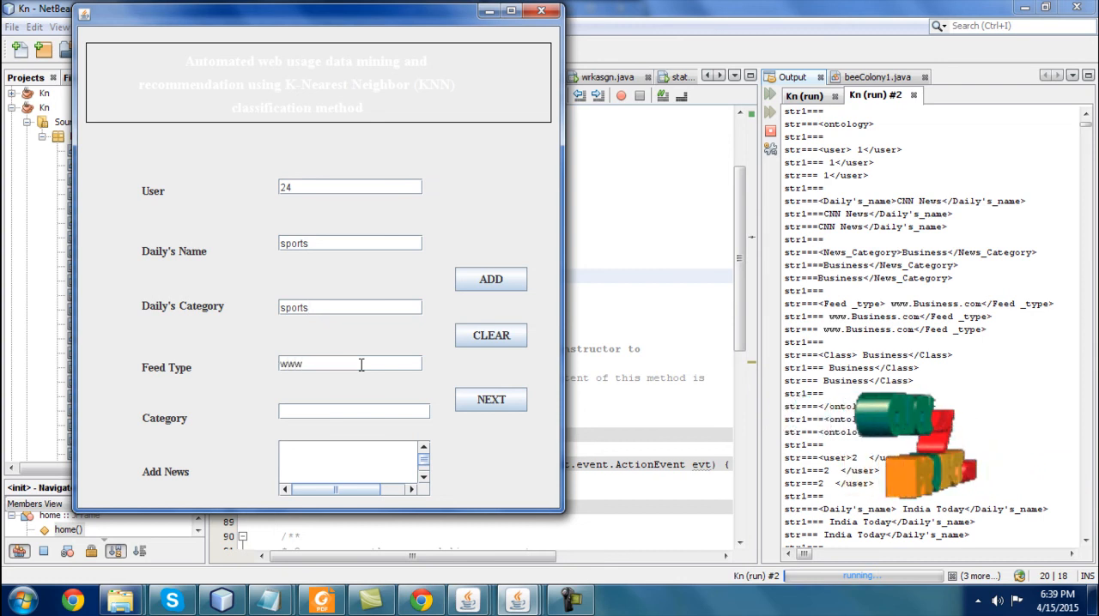
pyautogui.write('.sports.com')
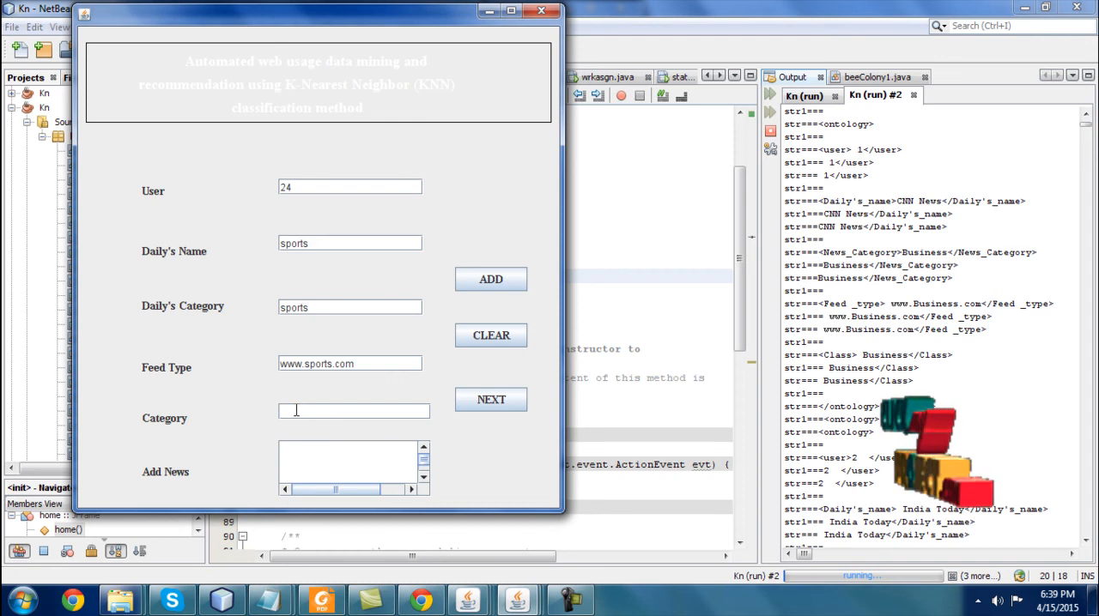
pyautogui.write('sports')
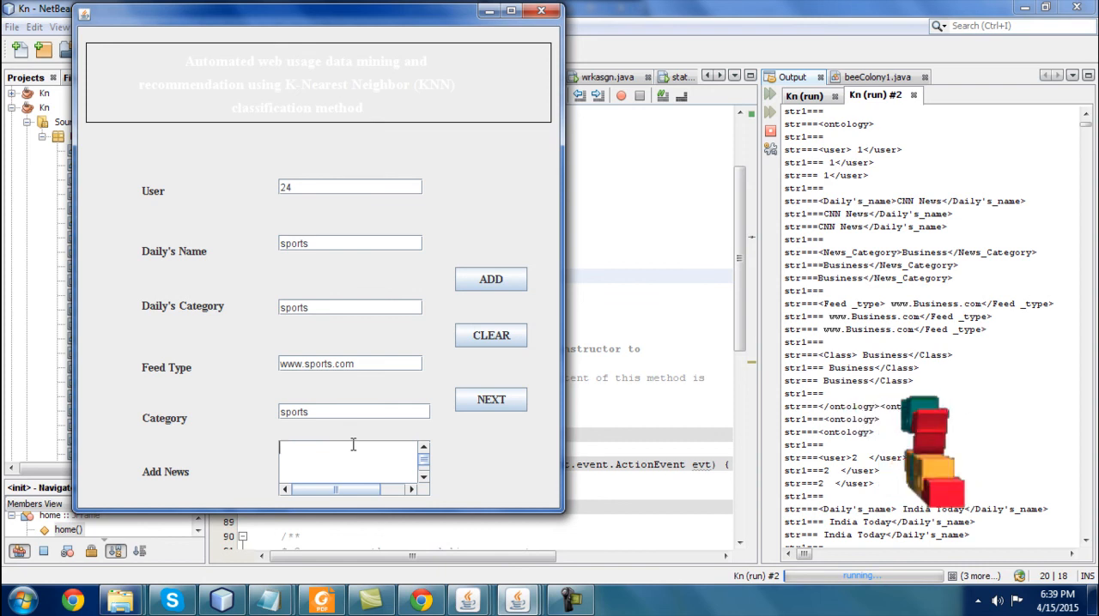
pyautogui.write('india lost the match')
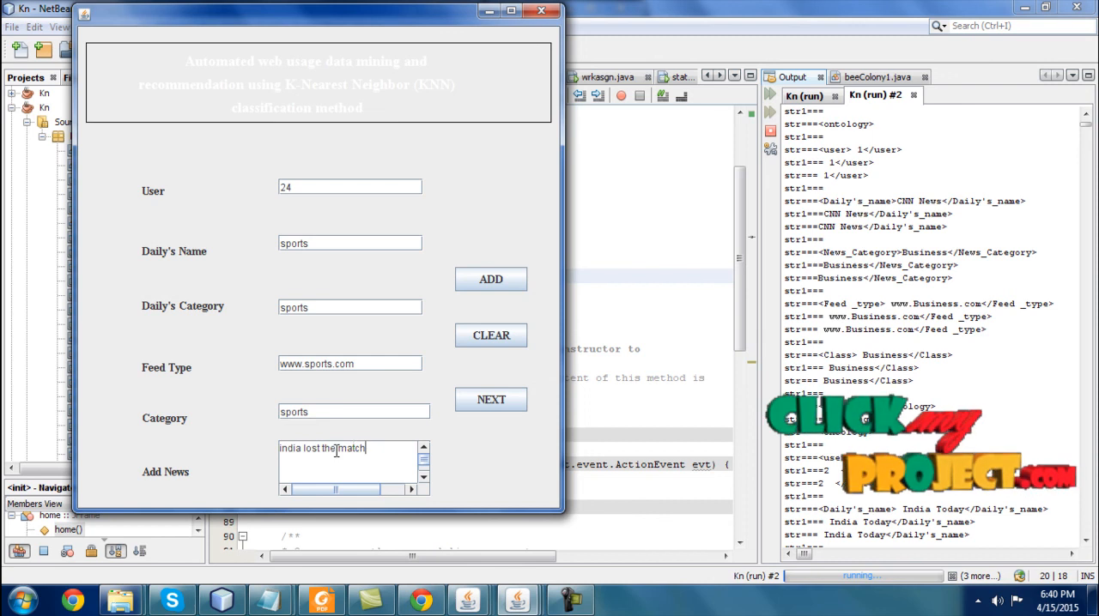
pyautogui.click(490, 280)
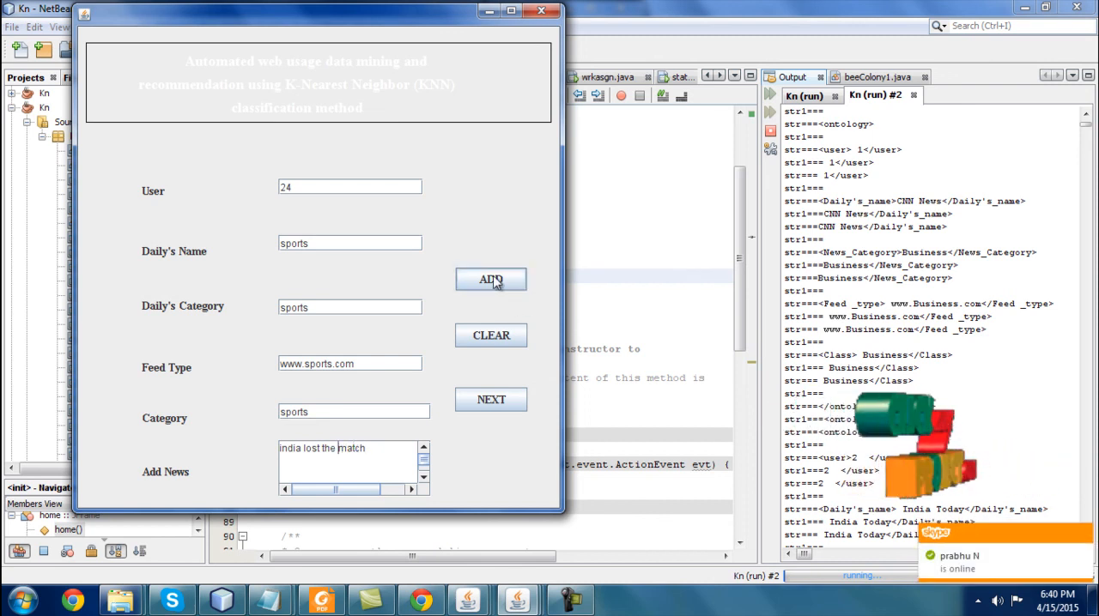
pyautogui.click(490, 279)
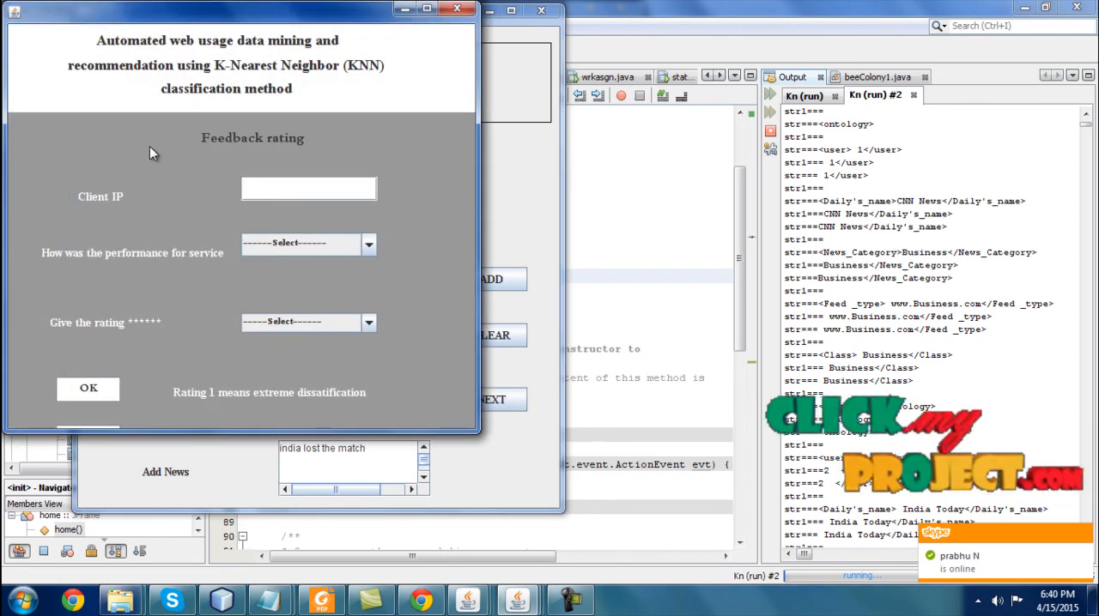
# Step: Submit feedback with the client IP, Good performance and rating 3, then continue
pyautogui.write('192.168.')
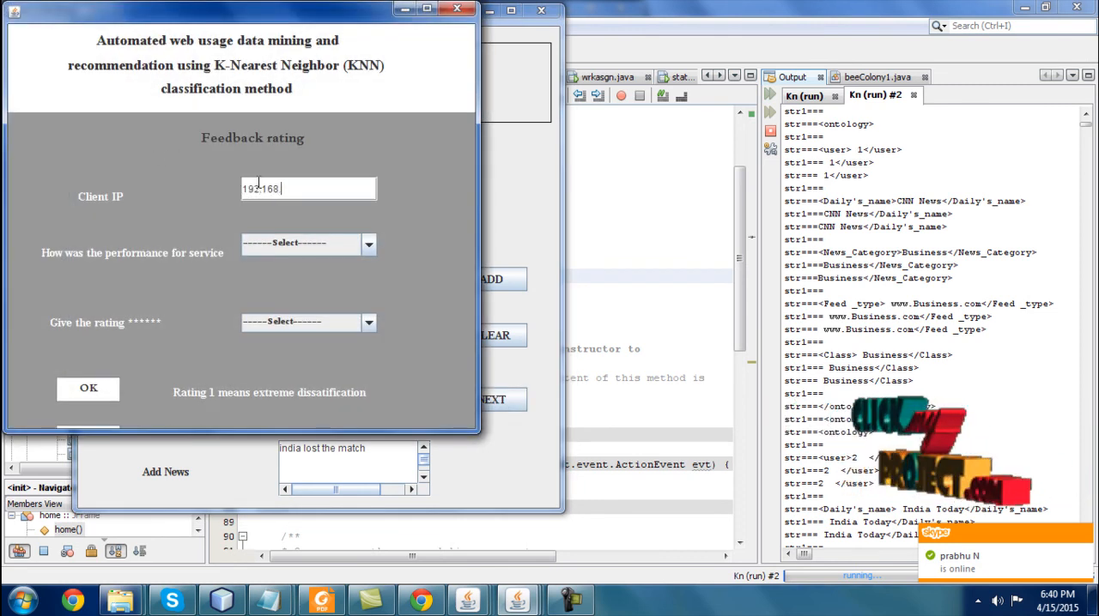
pyautogui.click(368, 244)
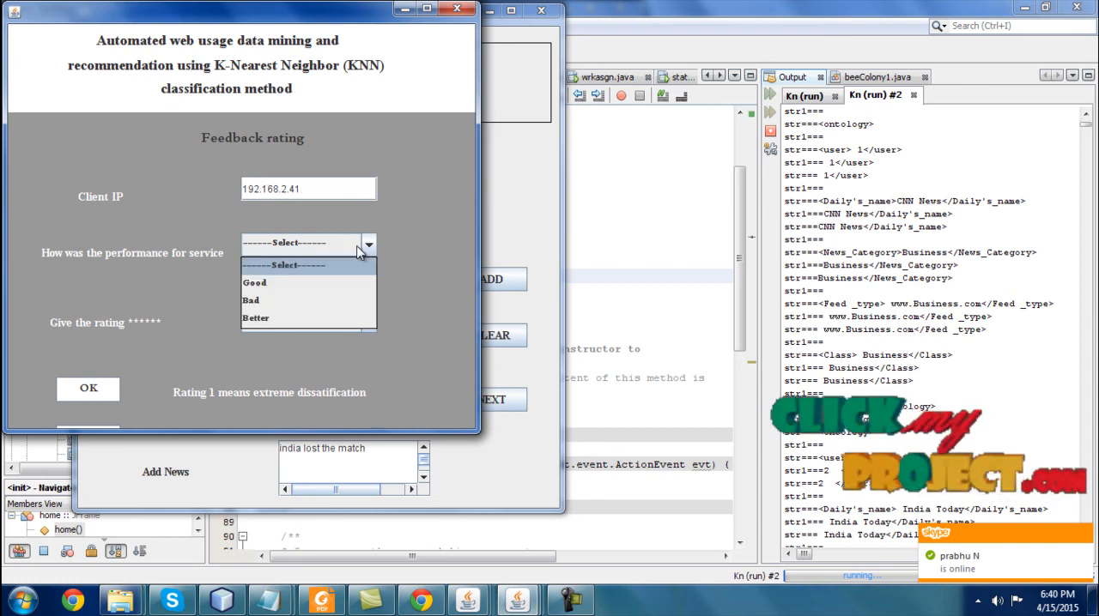
pyautogui.click(254, 283)
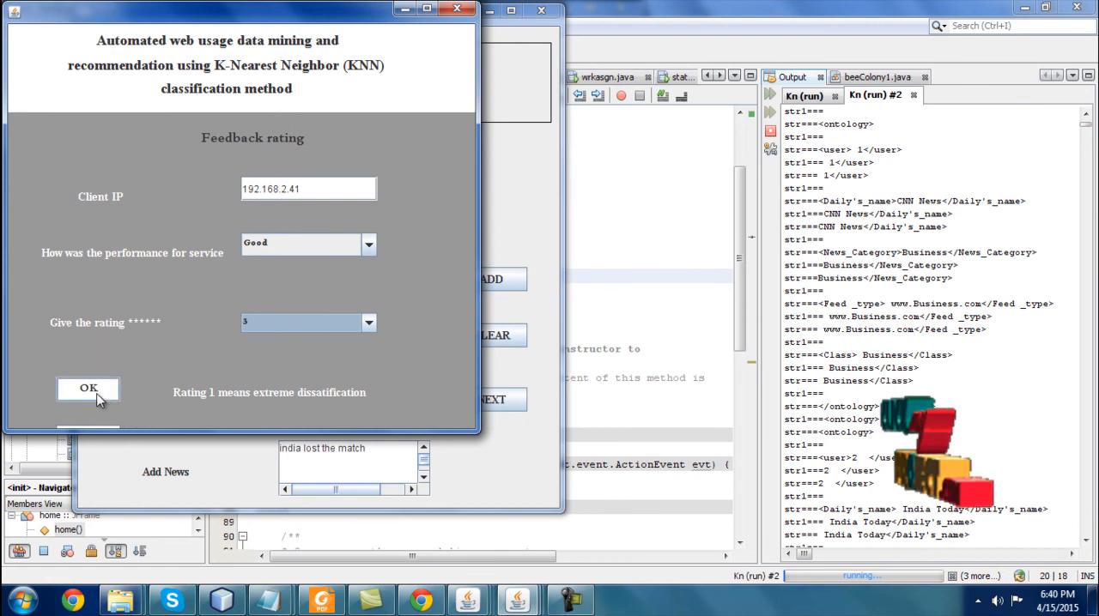
pyautogui.click(88, 389)
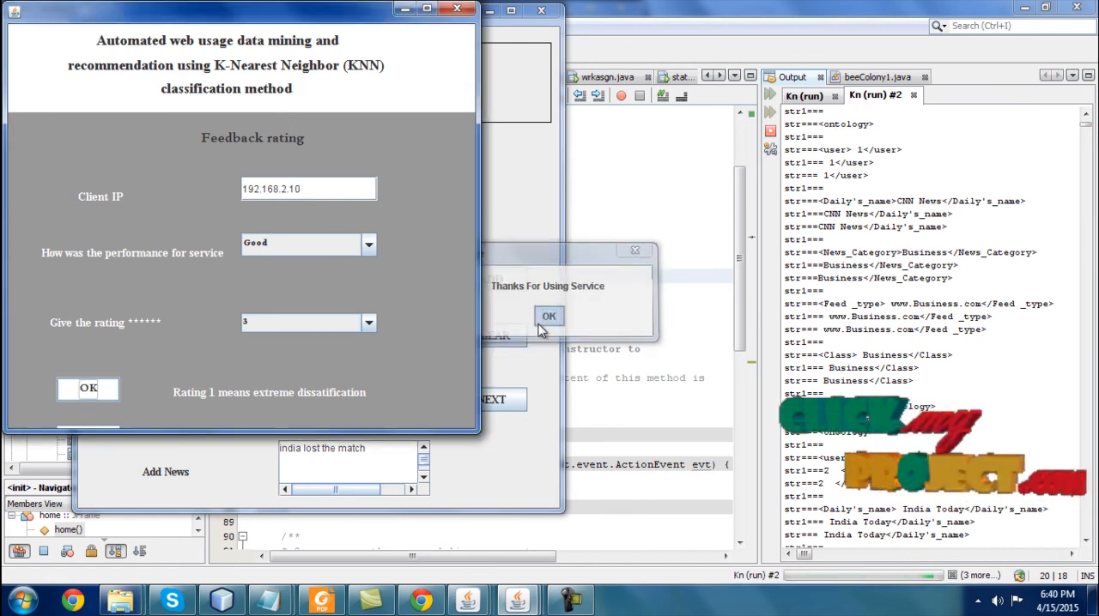
pyautogui.click(548, 315)
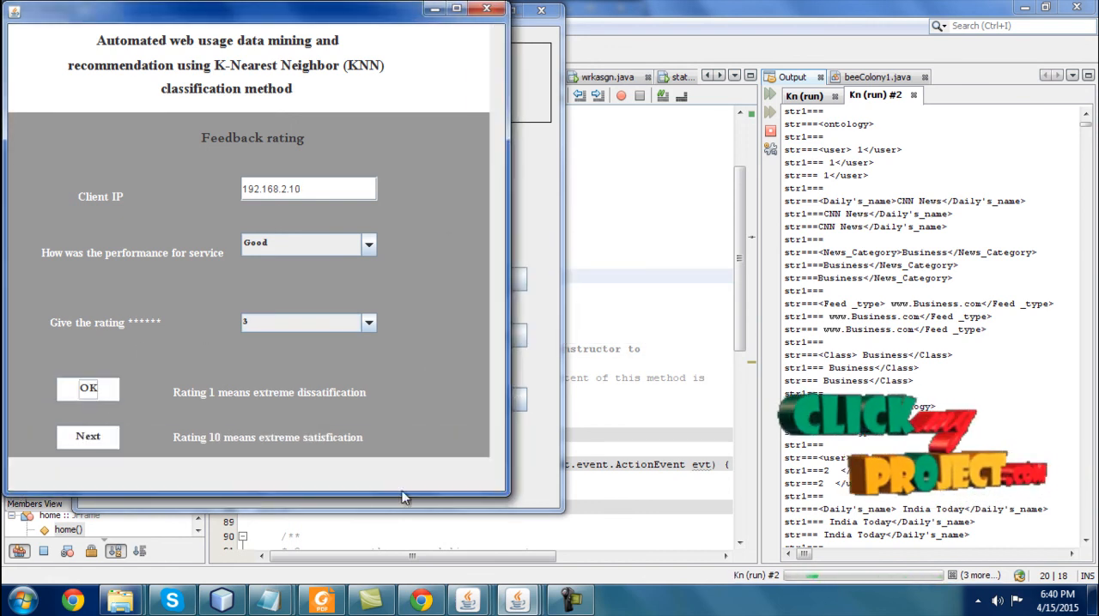
pyautogui.click(88, 388)
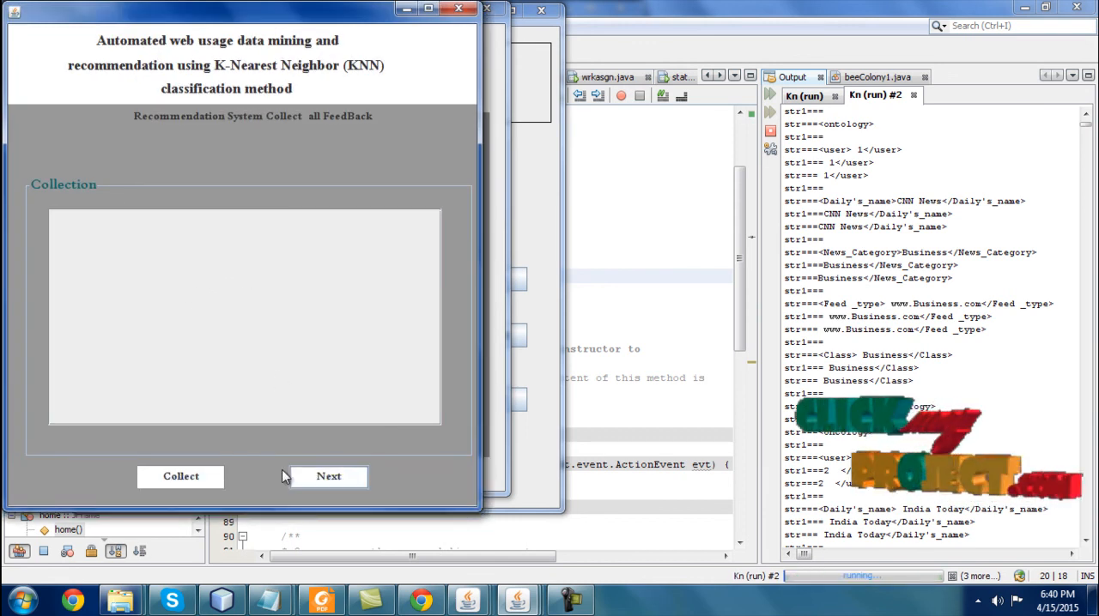
# Step: Collect the 19 feedbacks and compute score 162.0 with reputation 8.53
pyautogui.click(181, 477)
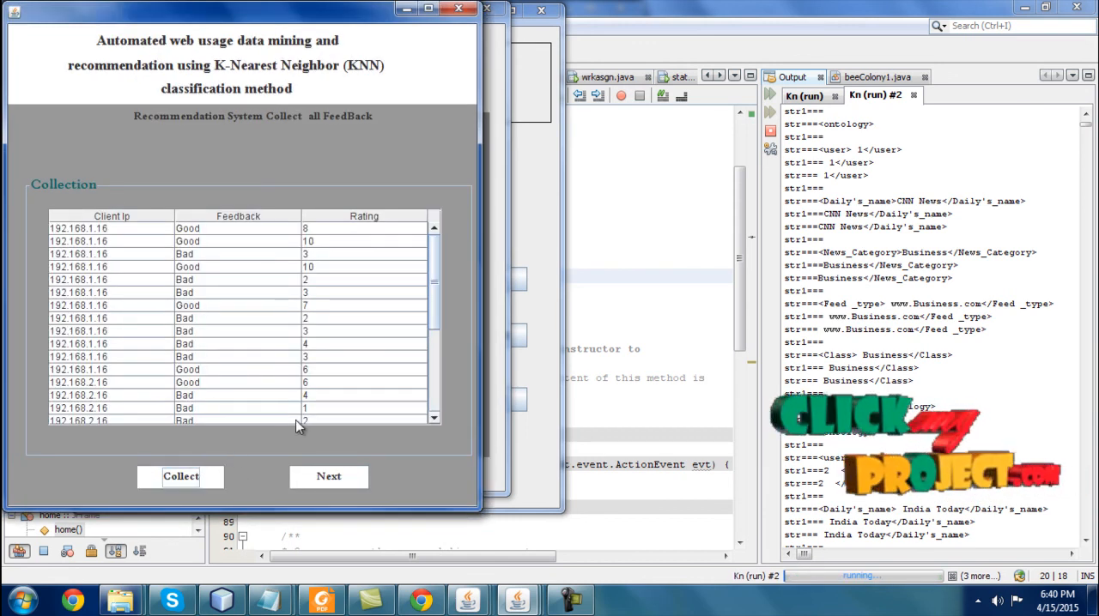
pyautogui.click(328, 476)
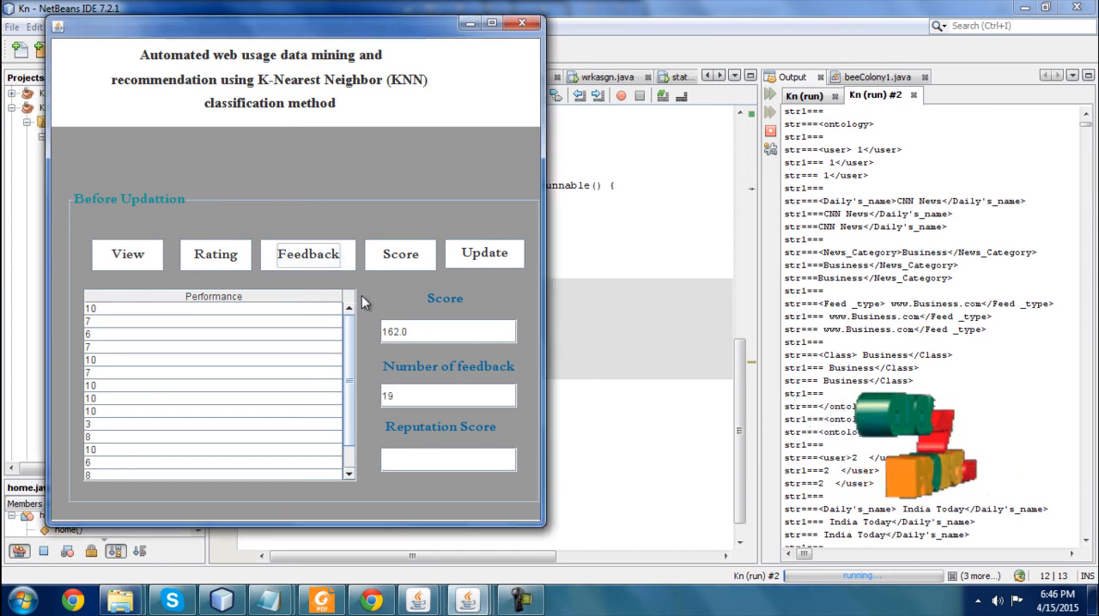
pyautogui.click(484, 253)
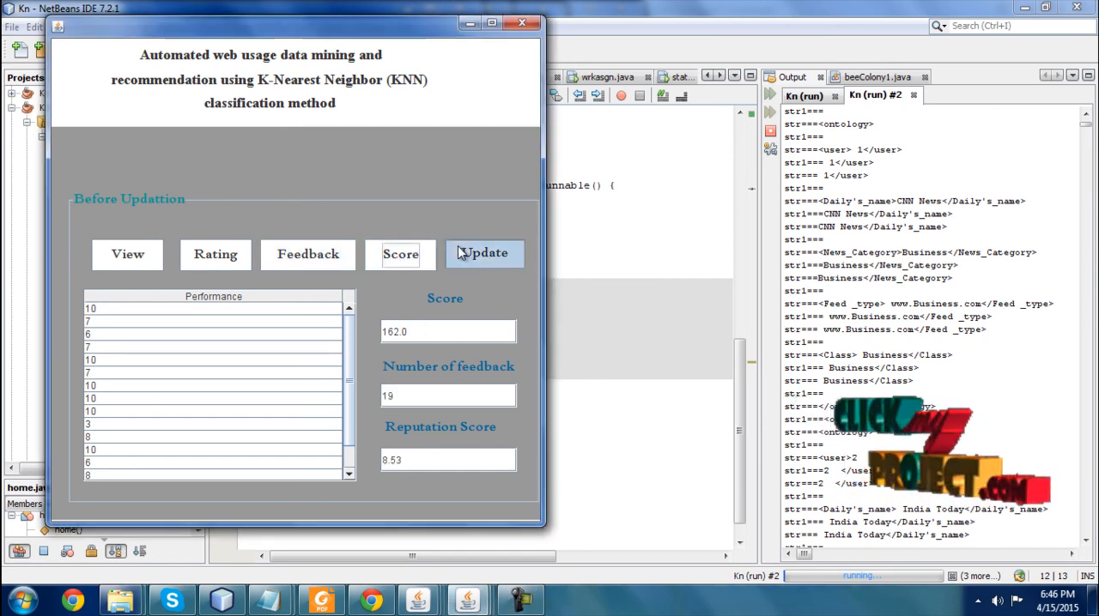
pyautogui.click(483, 253)
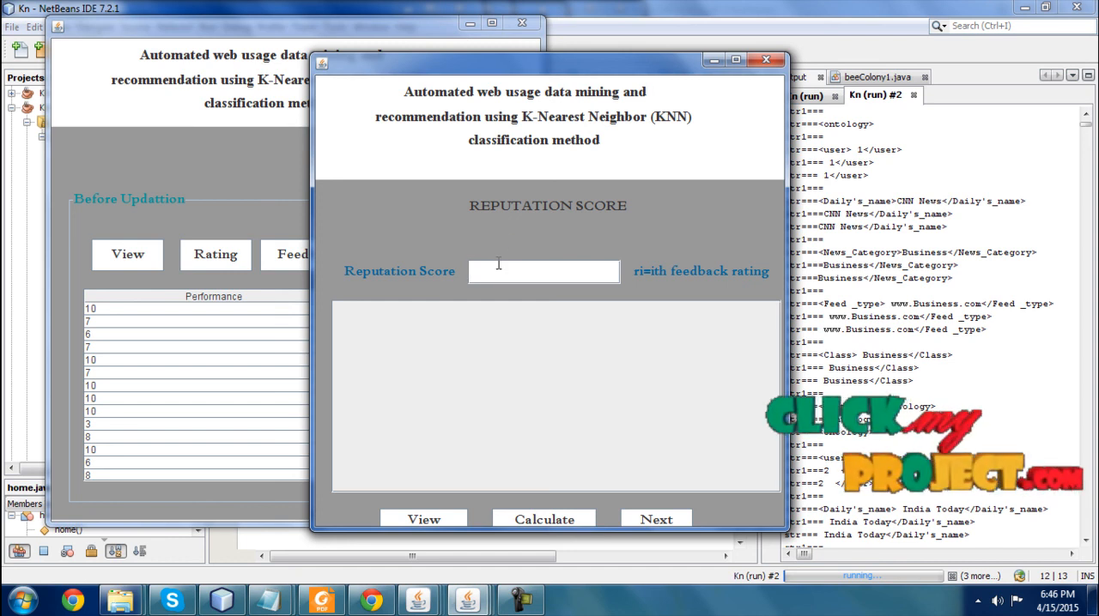
# Step: Enter reputation score 4, view the individual feedback ratings, and dismiss the message
pyautogui.write('4')
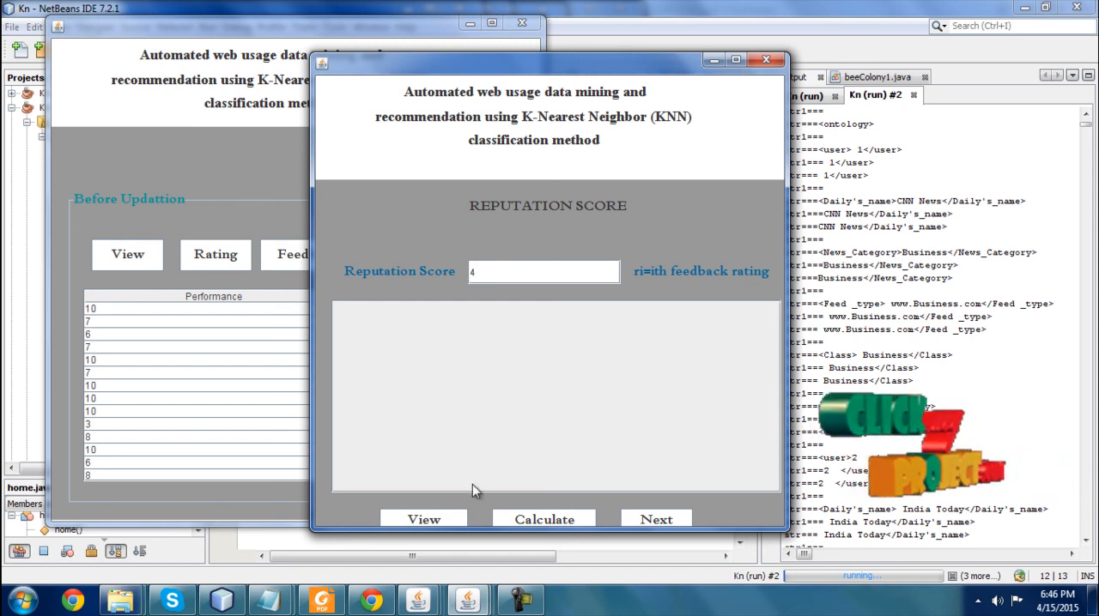
pyautogui.click(424, 519)
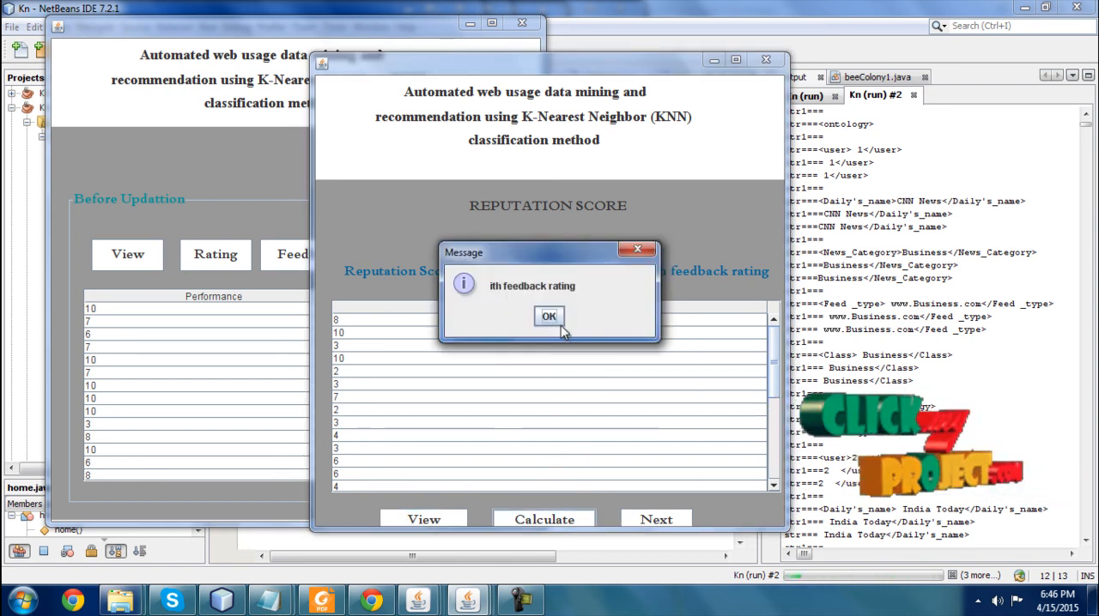
pyautogui.click(548, 316)
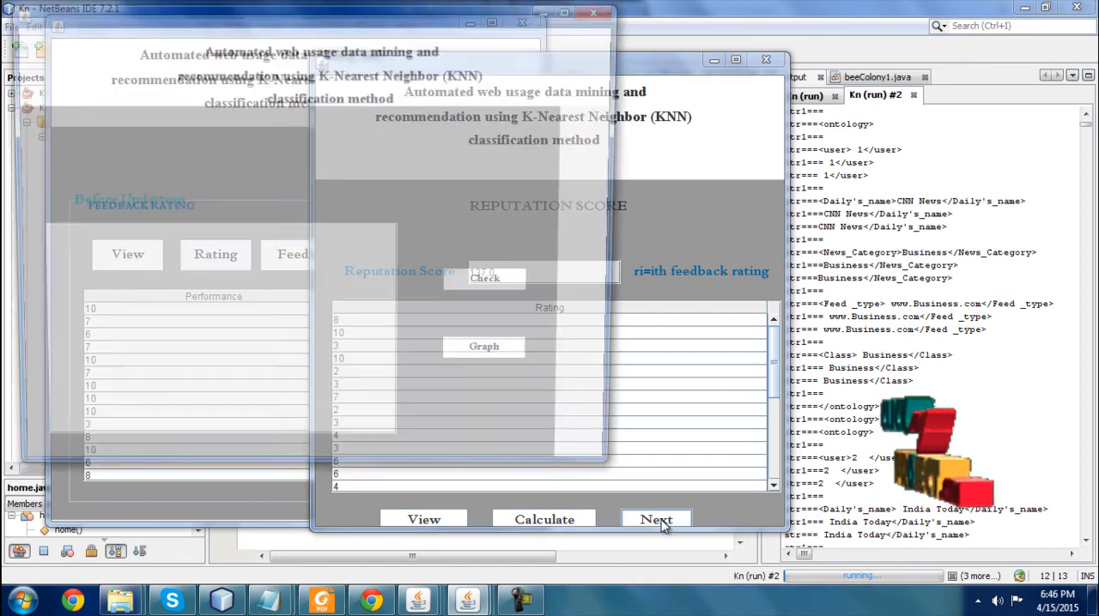
# Step: Load the client ratings table with timings and dates, then open the Population Classification precision–recall graph
pyautogui.click(655, 519)
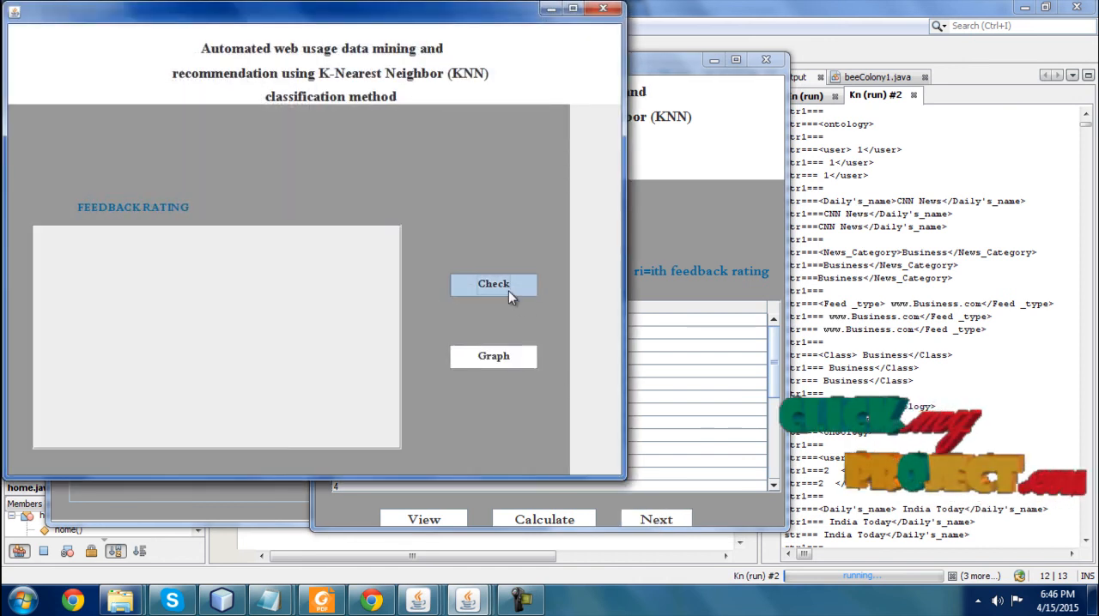
pyautogui.click(494, 284)
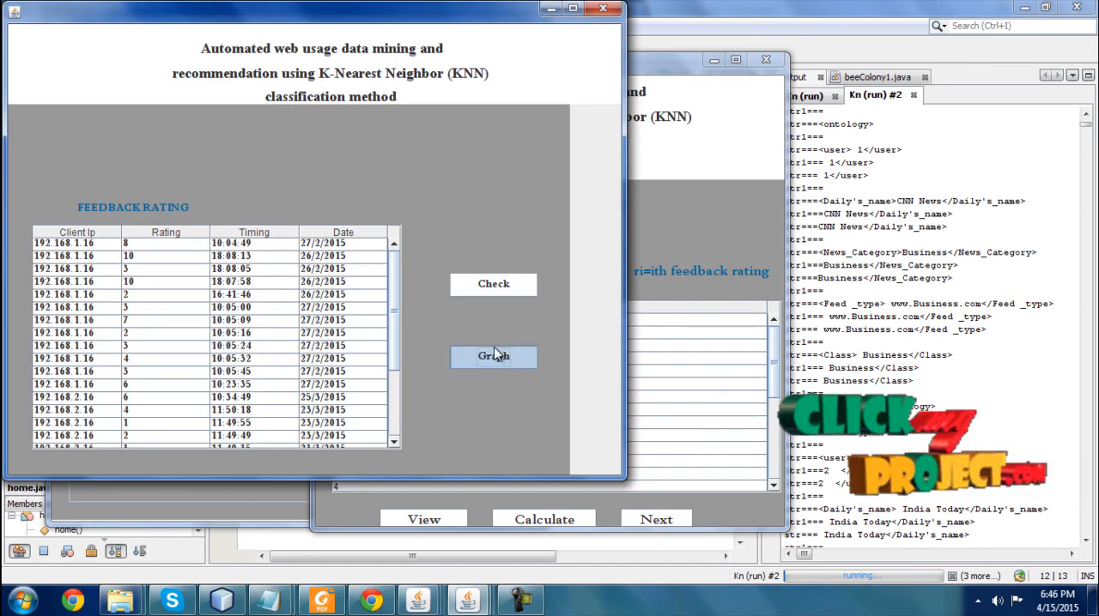
pyautogui.click(492, 355)
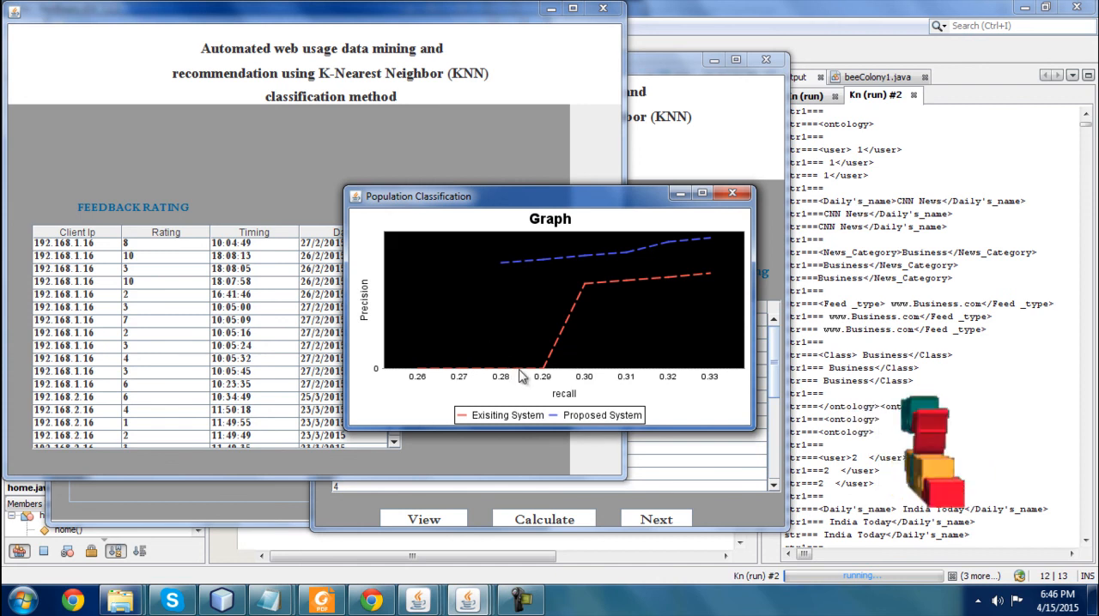